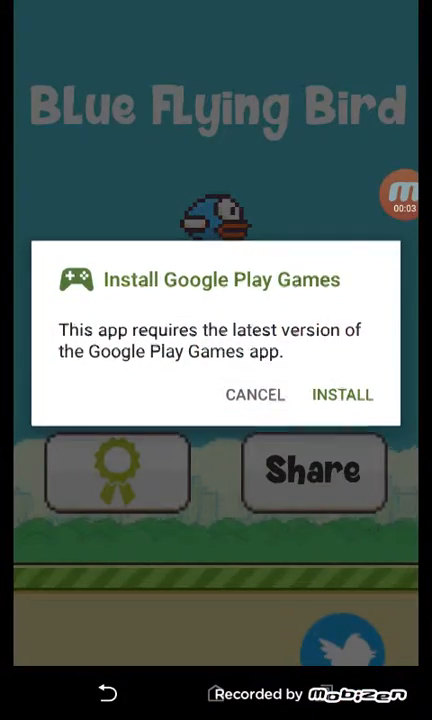
- Dismiss the Google Play Games install prompt so the round ends at score 0
click(254, 394)
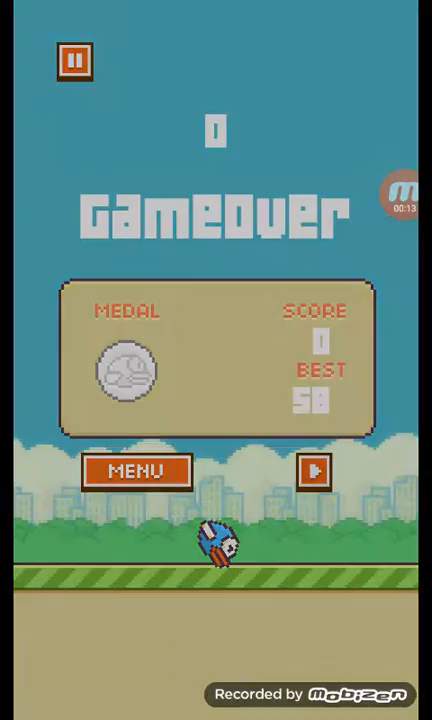
- Start a new Blue Flying Bird round and flap past 21 pipes
click(314, 472)
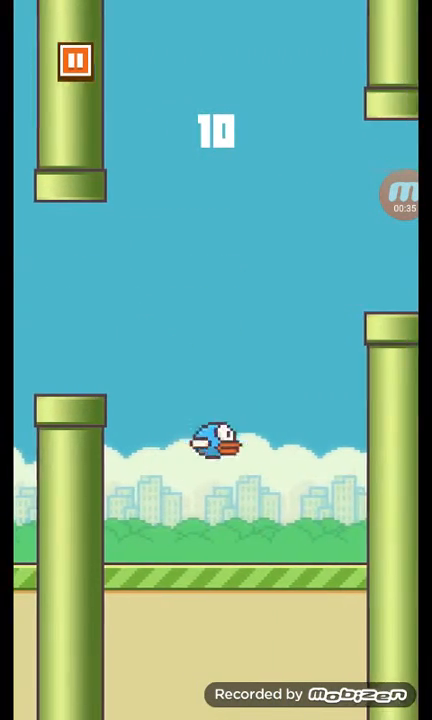
click(216, 440)
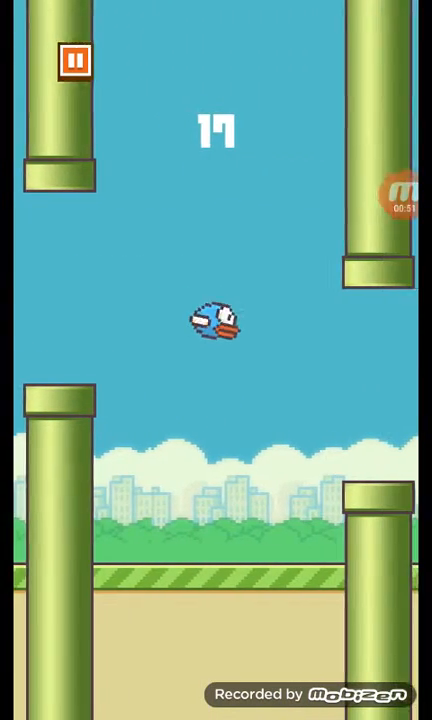
click(216, 360)
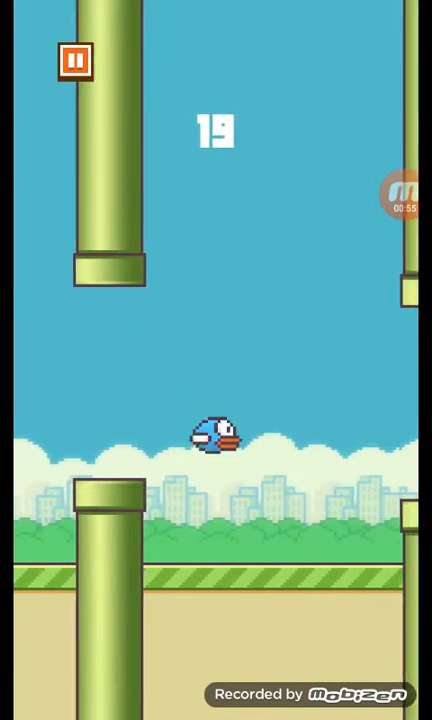
click(216, 400)
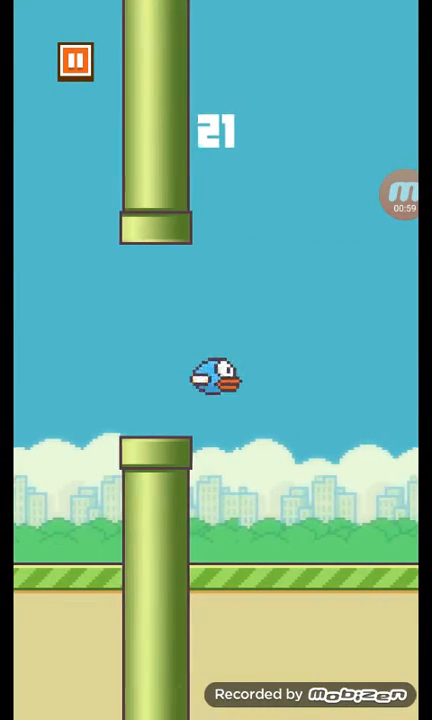
- Keep flapping through pipe gaps until the bird crashes at a score of 44
click(216, 360)
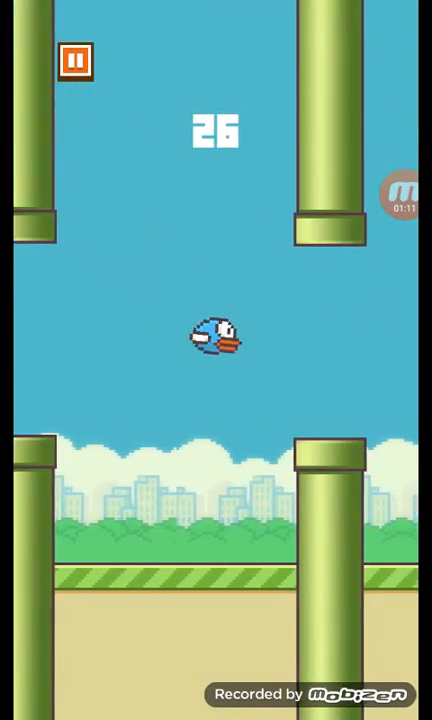
click(216, 340)
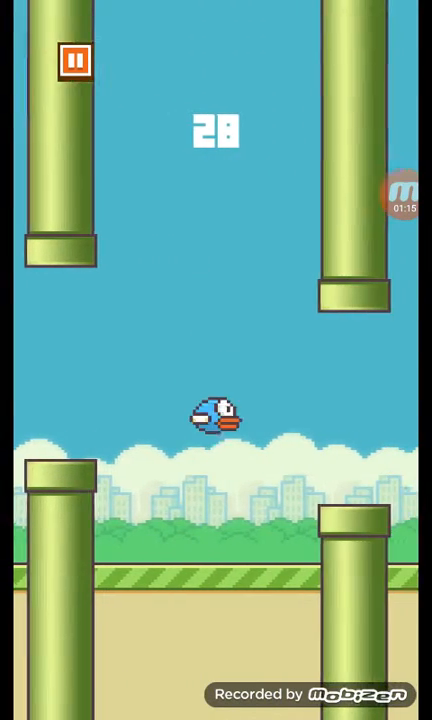
click(216, 420)
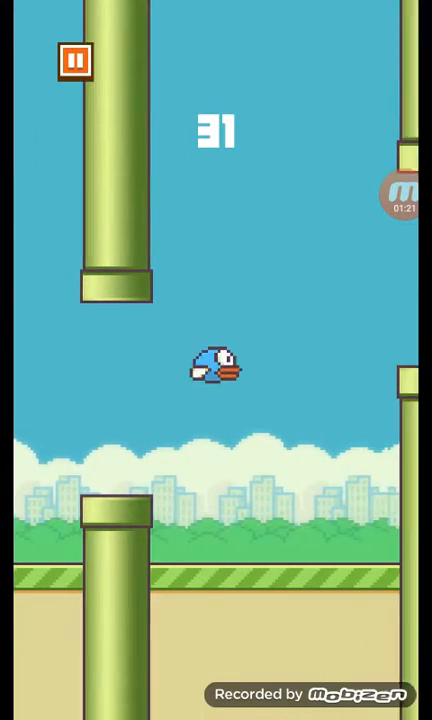
click(216, 360)
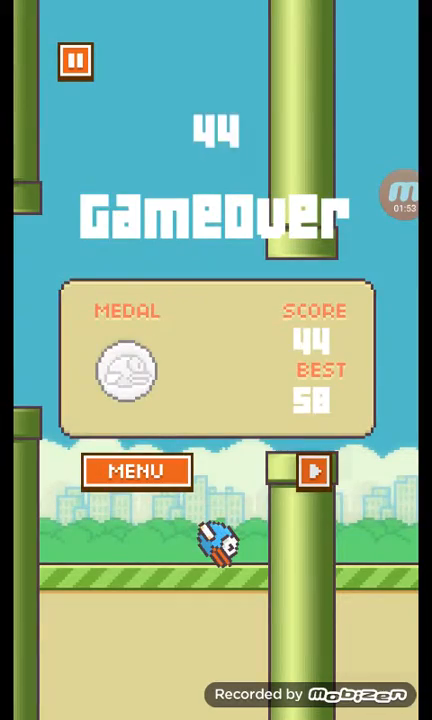
- Play another short round that crashes at a score of 4
click(316, 470)
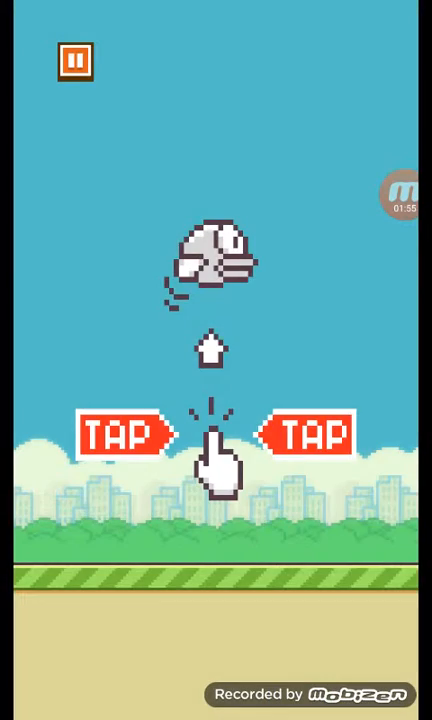
click(216, 444)
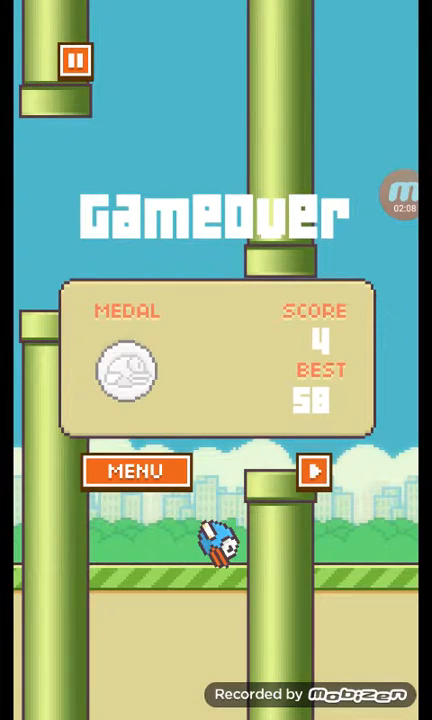
click(314, 470)
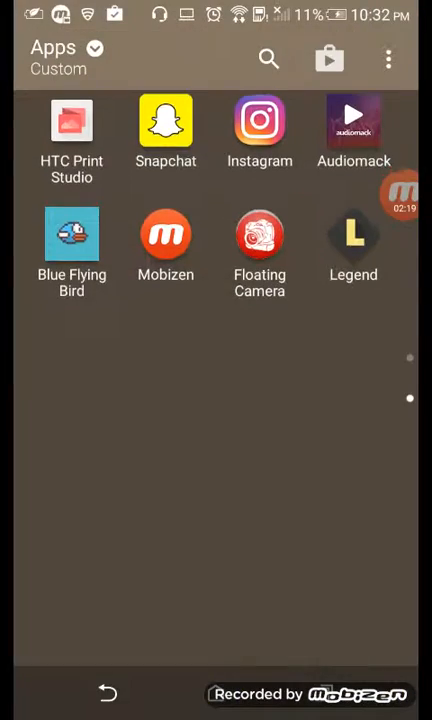
- Scroll the Custom apps drawer down to find Legend
scroll(down, 3)
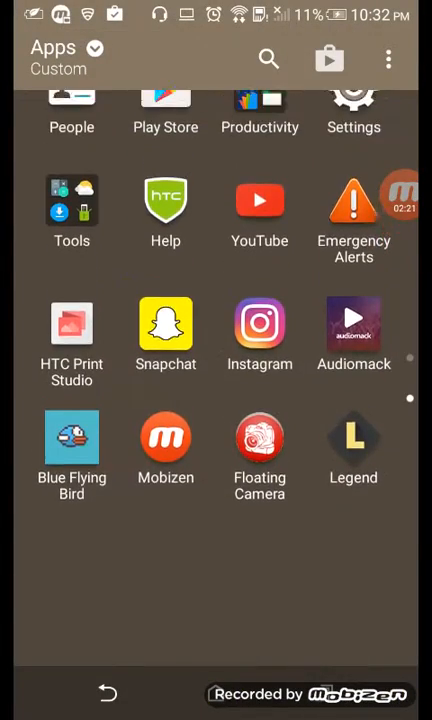
scroll(down, 3)
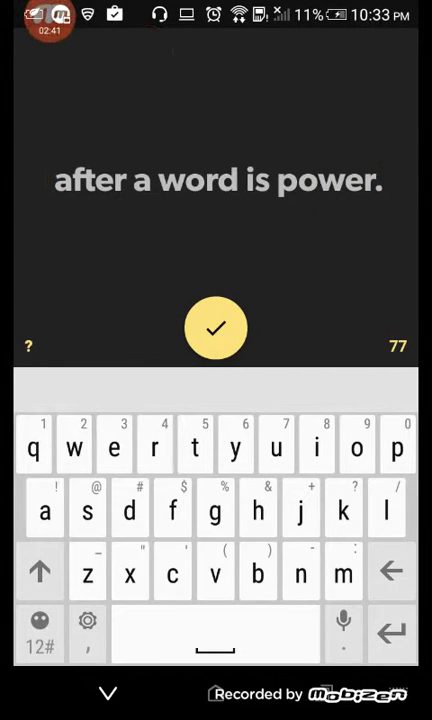
- Replace the sample text with codylopez and confirm it as the animated title
click(390, 572)
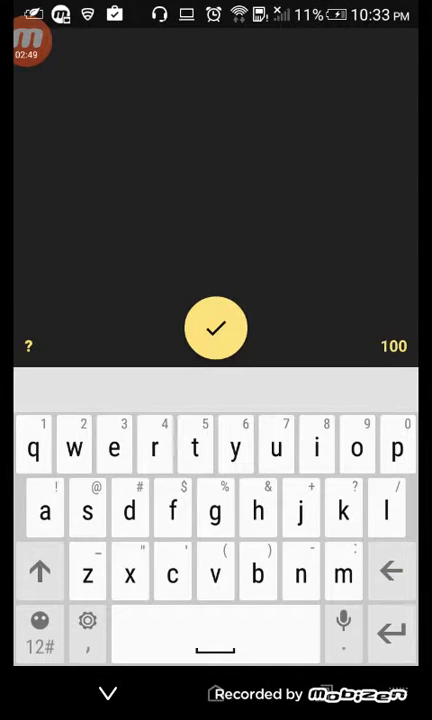
text(tshnk)
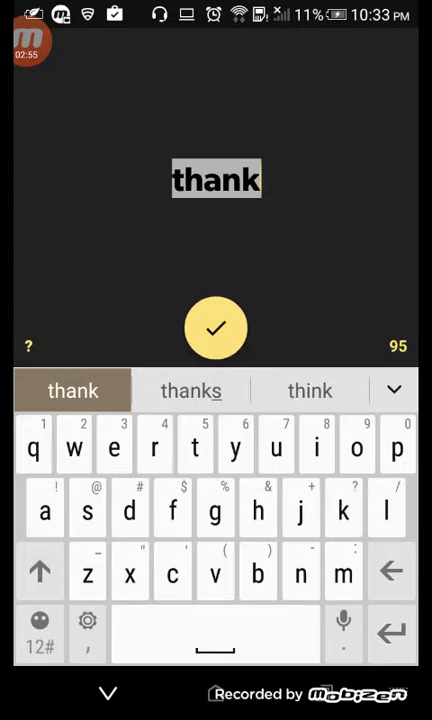
click(356, 446)
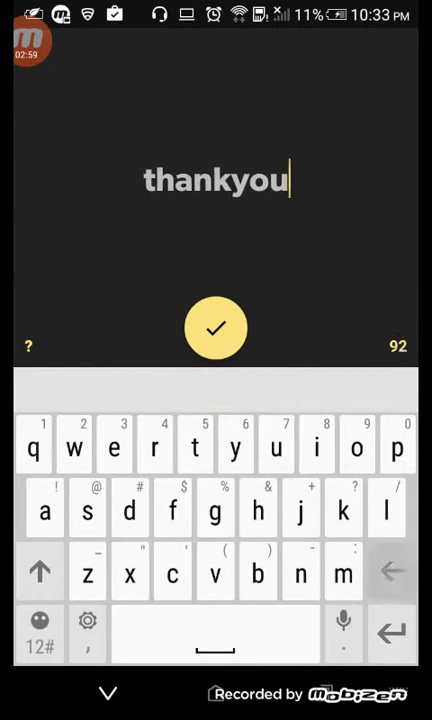
text(f)
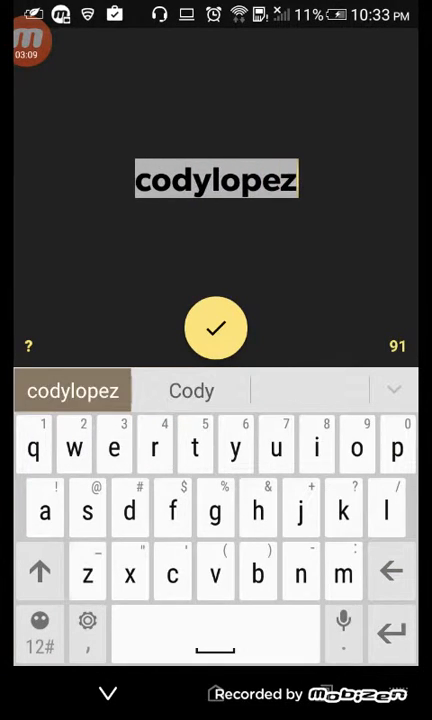
click(216, 328)
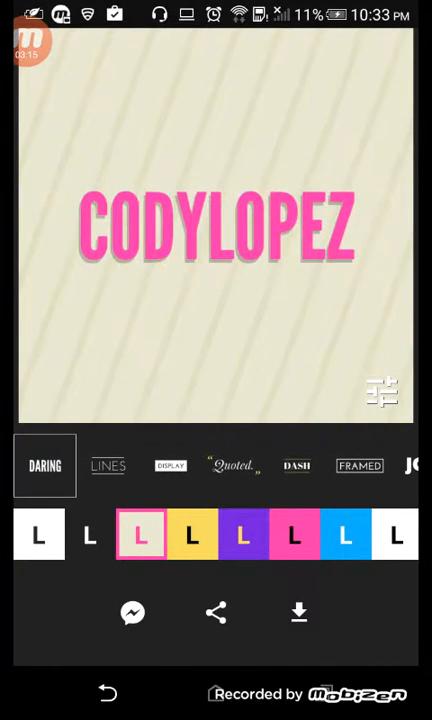
- Switch CODYLOPEZ from Lines to the Joy style and bring up the save menu
click(108, 464)
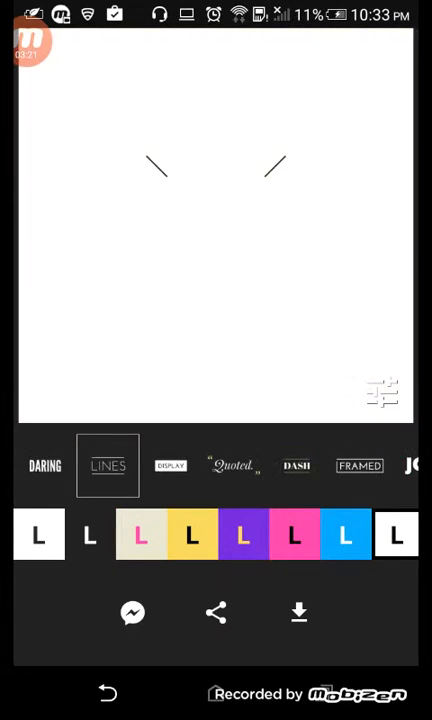
text(CODYLOPEZ)
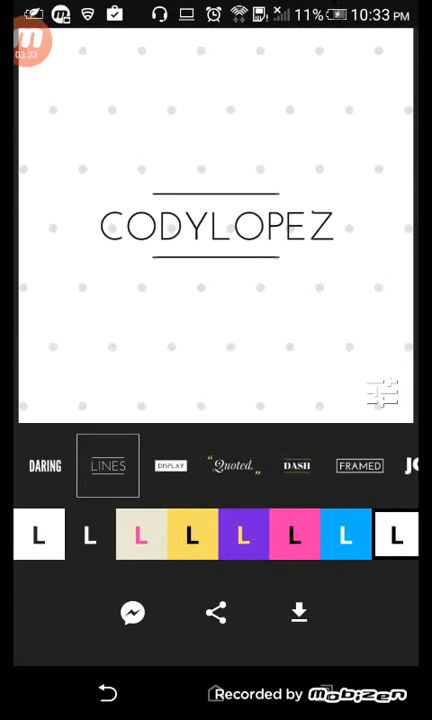
click(358, 466)
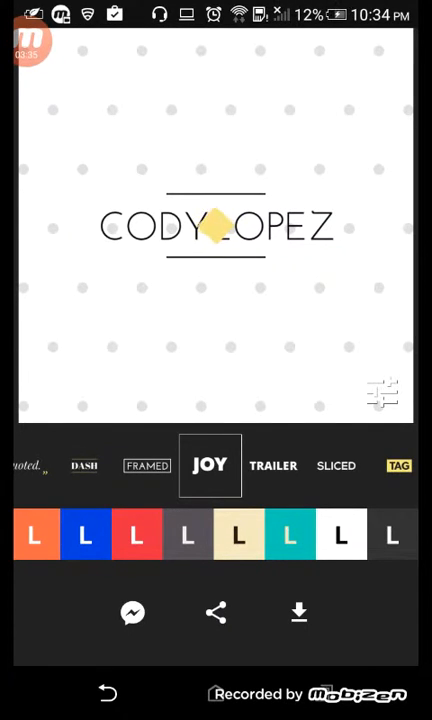
click(298, 612)
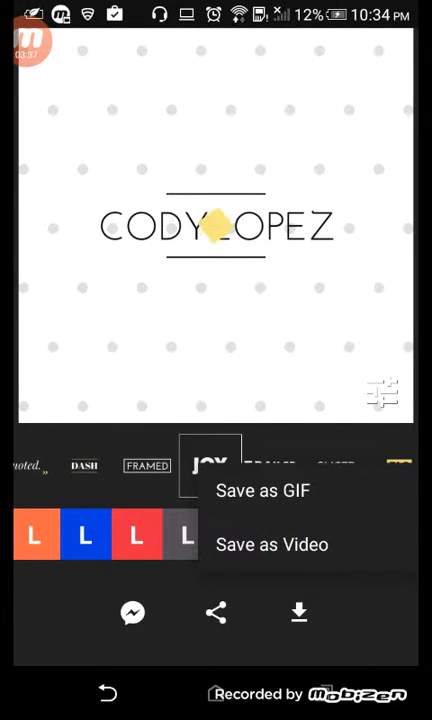
- Save the Joy-styled CODYLOPEZ animation as an mp4 video
click(272, 544)
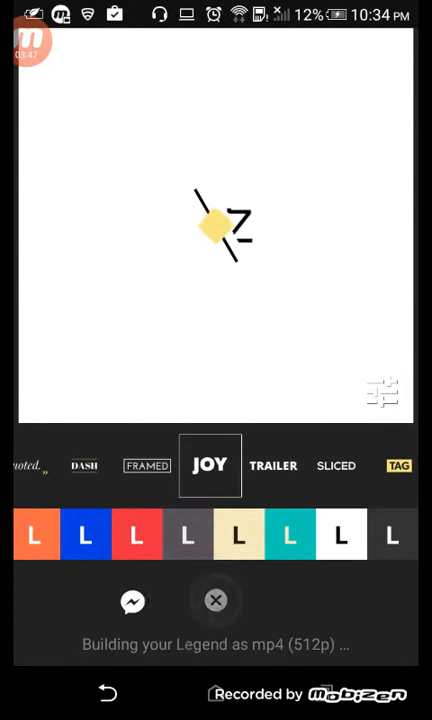
click(300, 612)
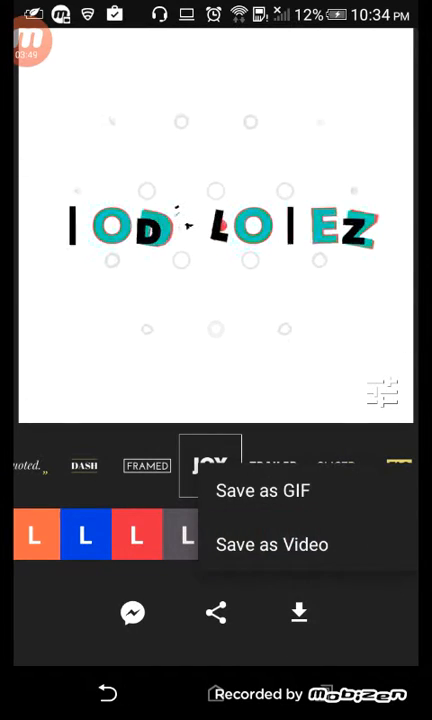
click(272, 544)
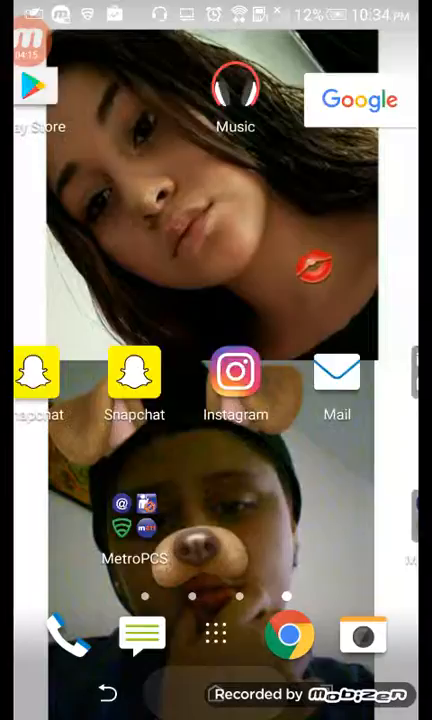
click(216, 632)
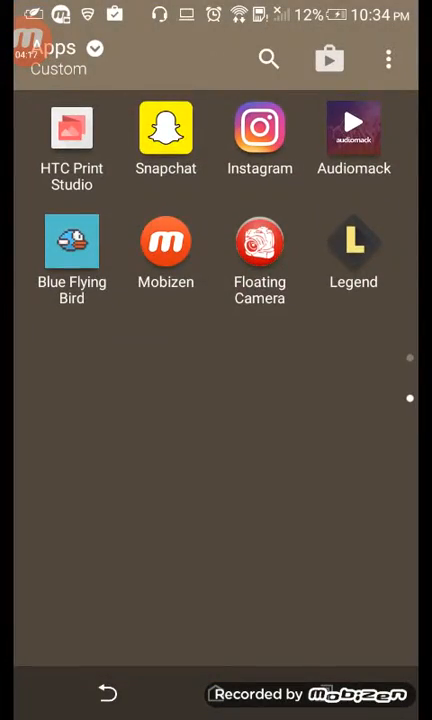
scroll(left, 3)
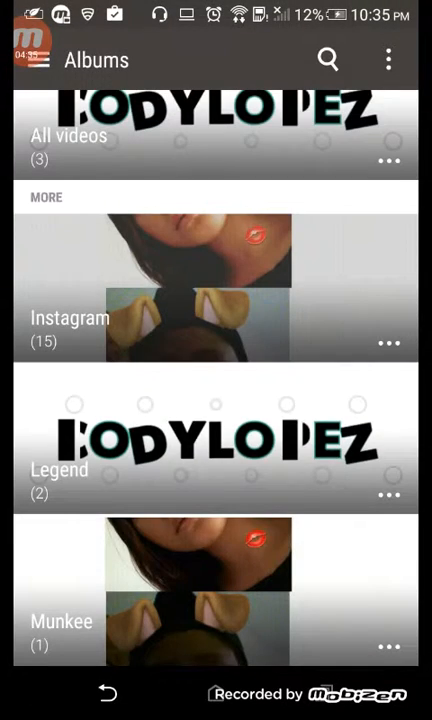
click(58, 470)
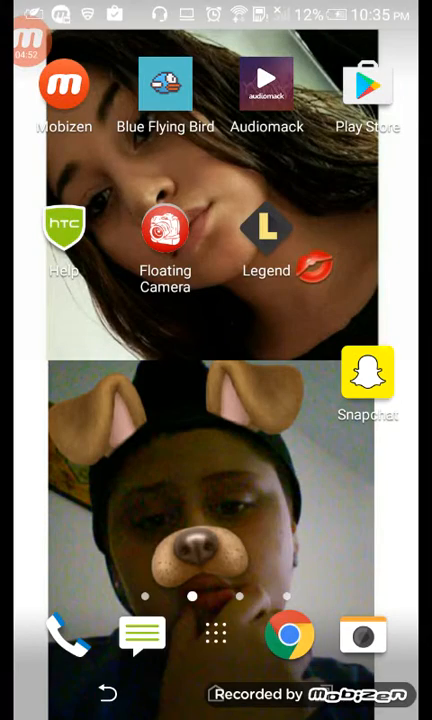
- Return to the launcher's Custom apps drawer listing Legend
click(216, 634)
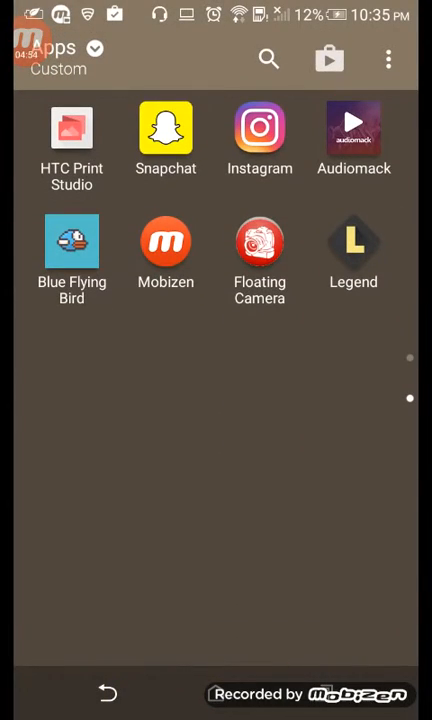